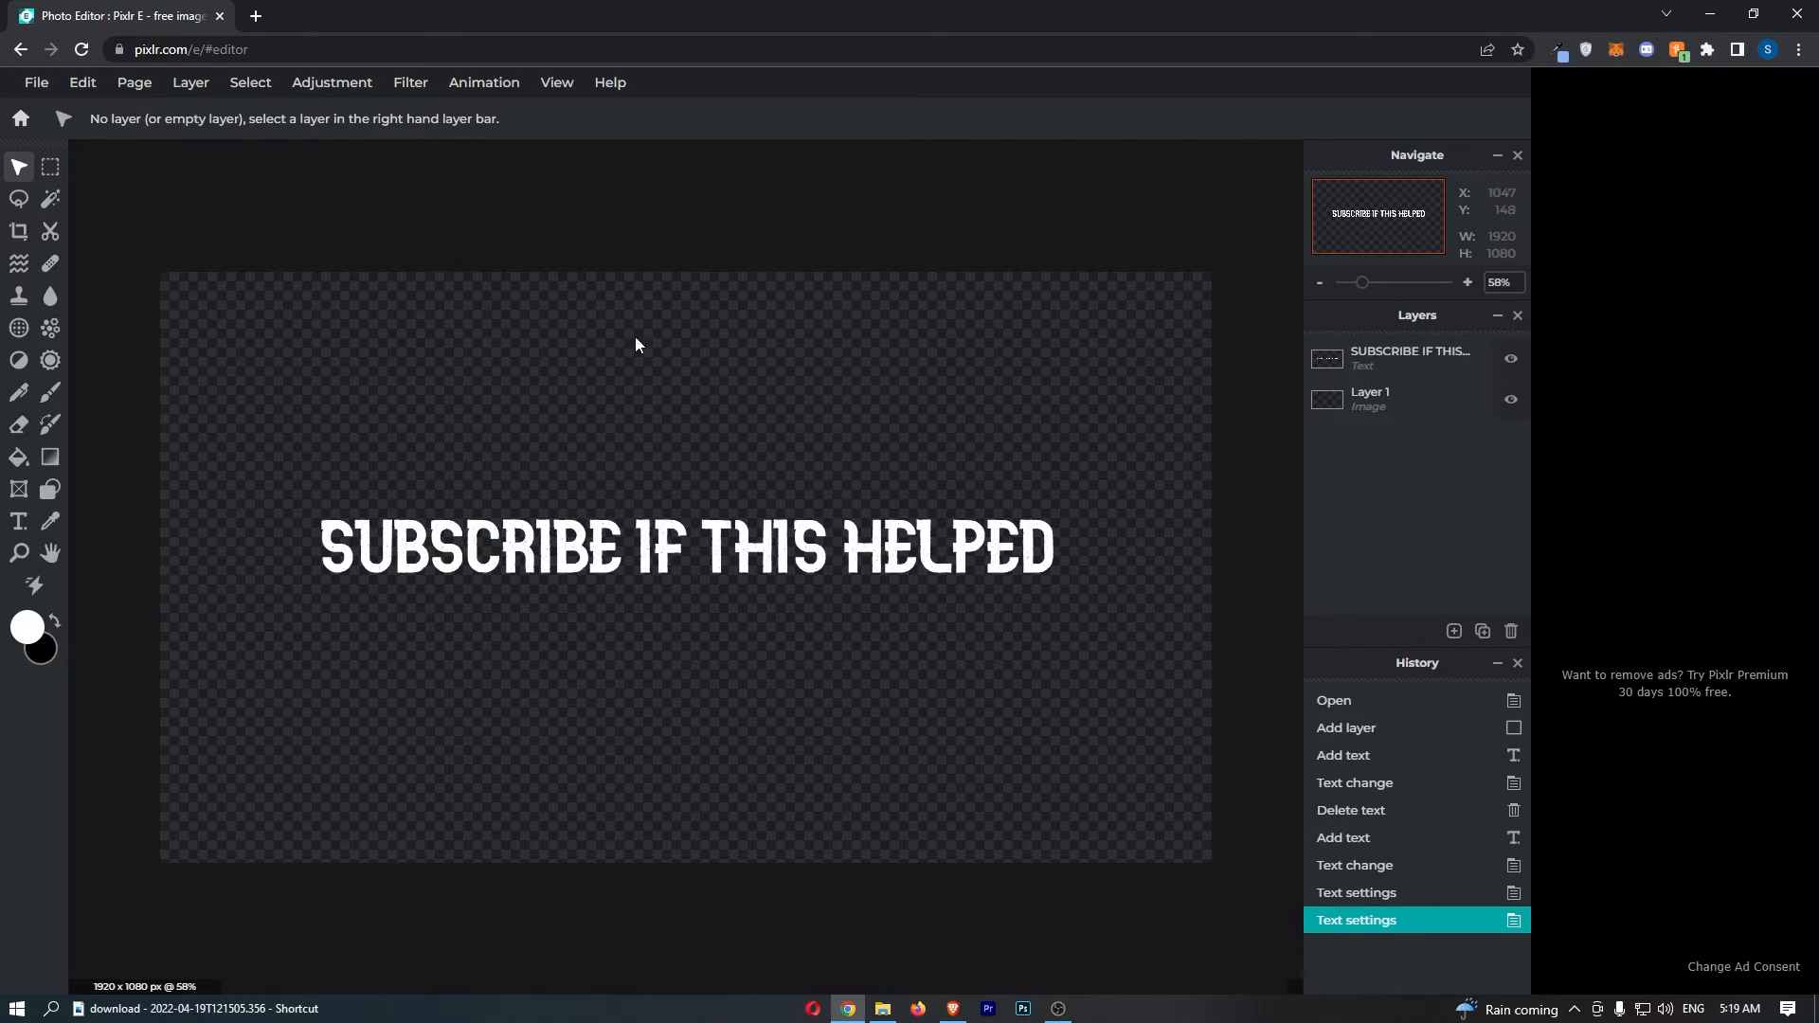
mouse_move(830, 280)
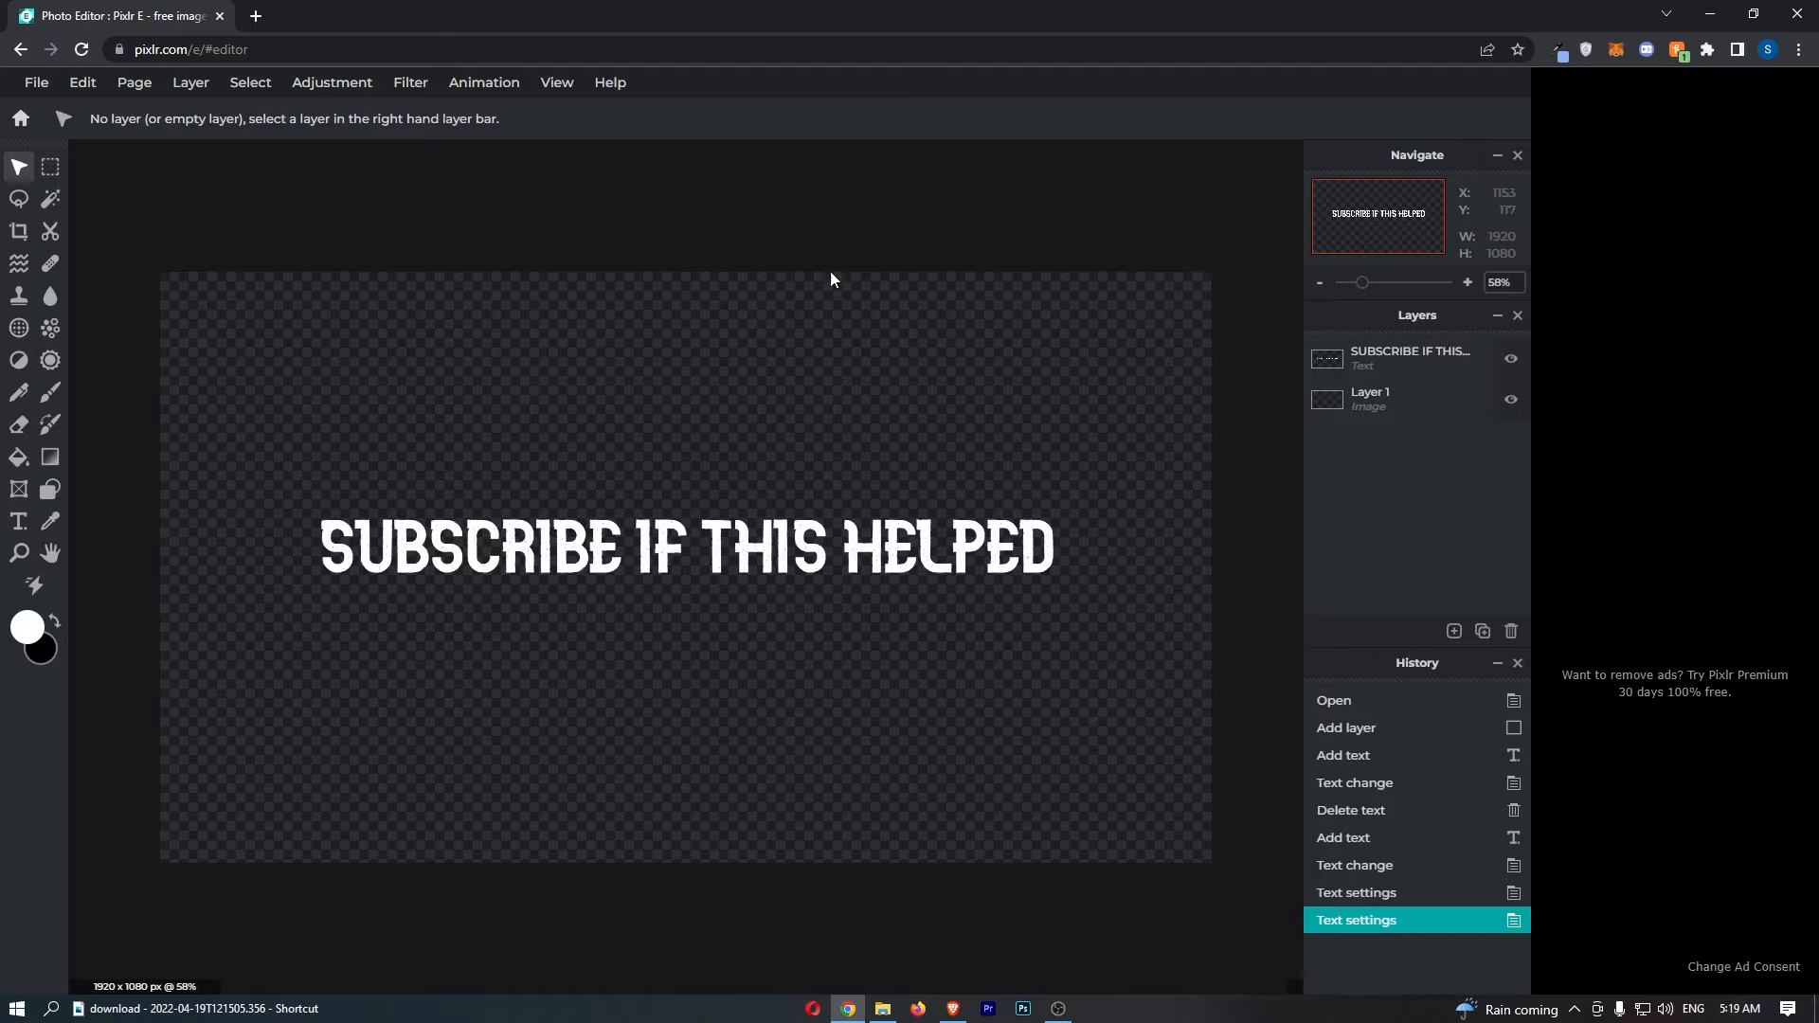
Step: Select the 'SUBSCRIBE IF THIS HELPED' text layer on the canvas for editing
click(684, 549)
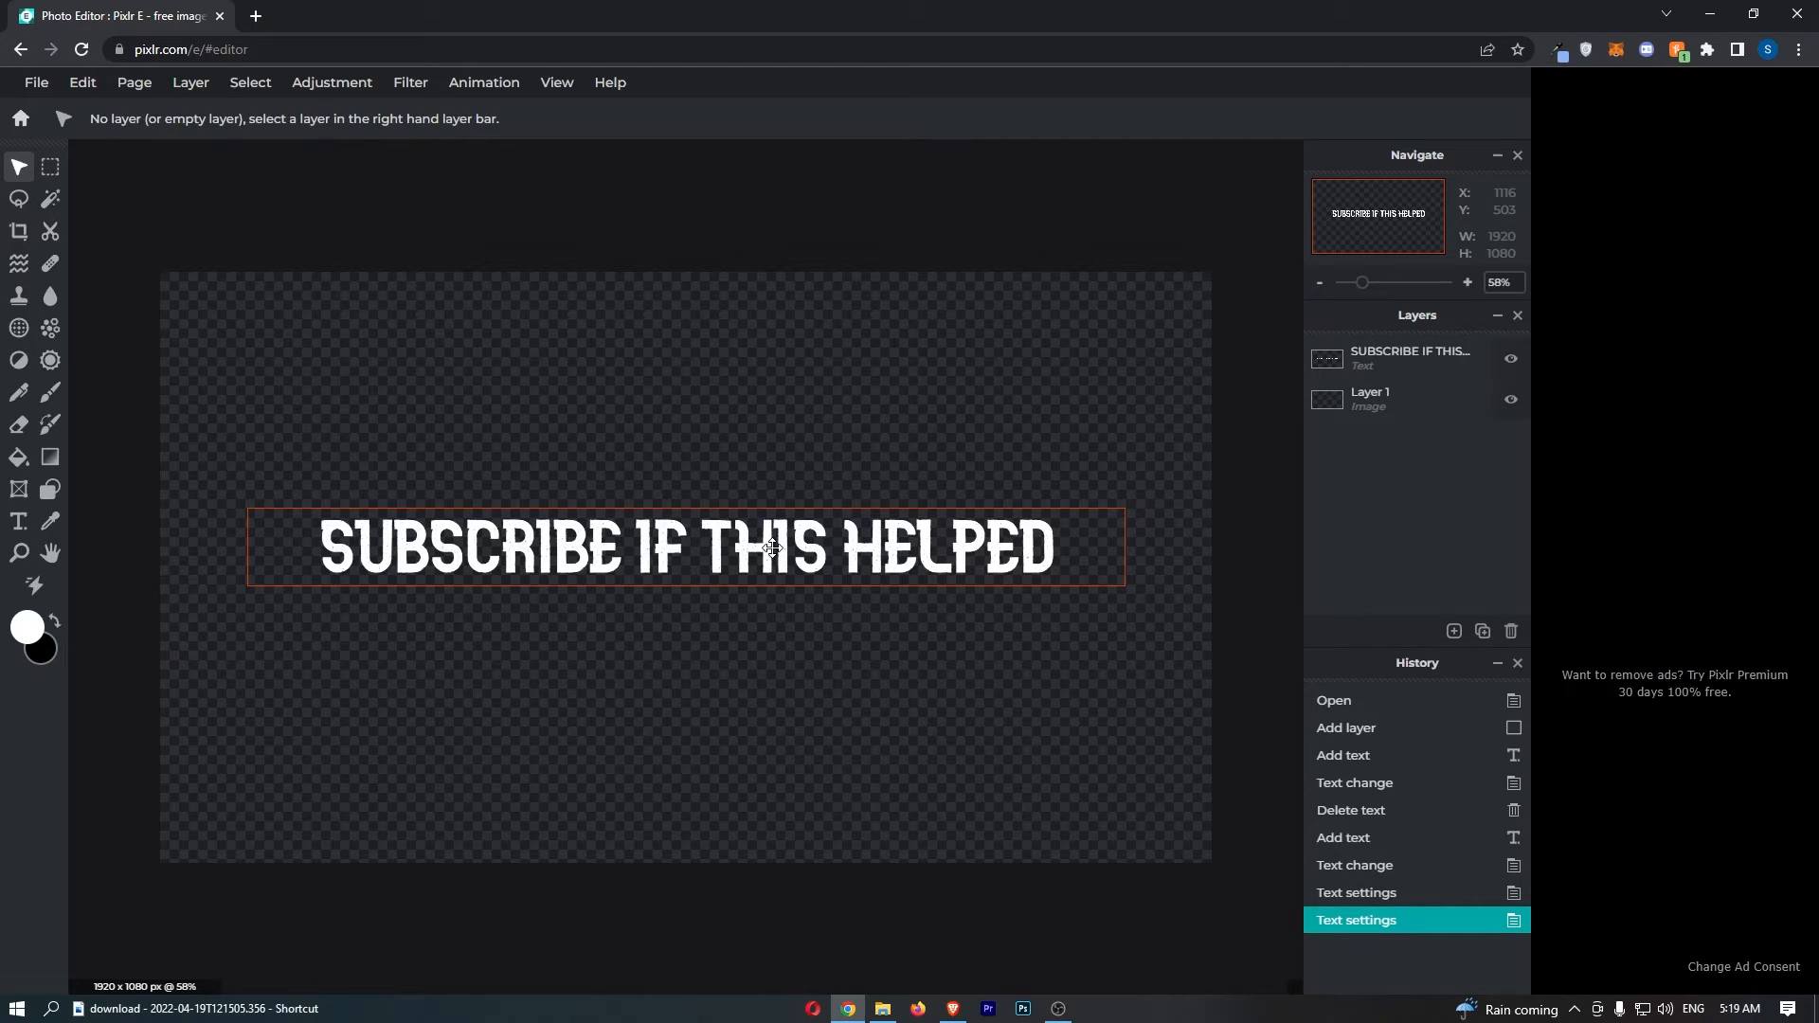
click(1410, 358)
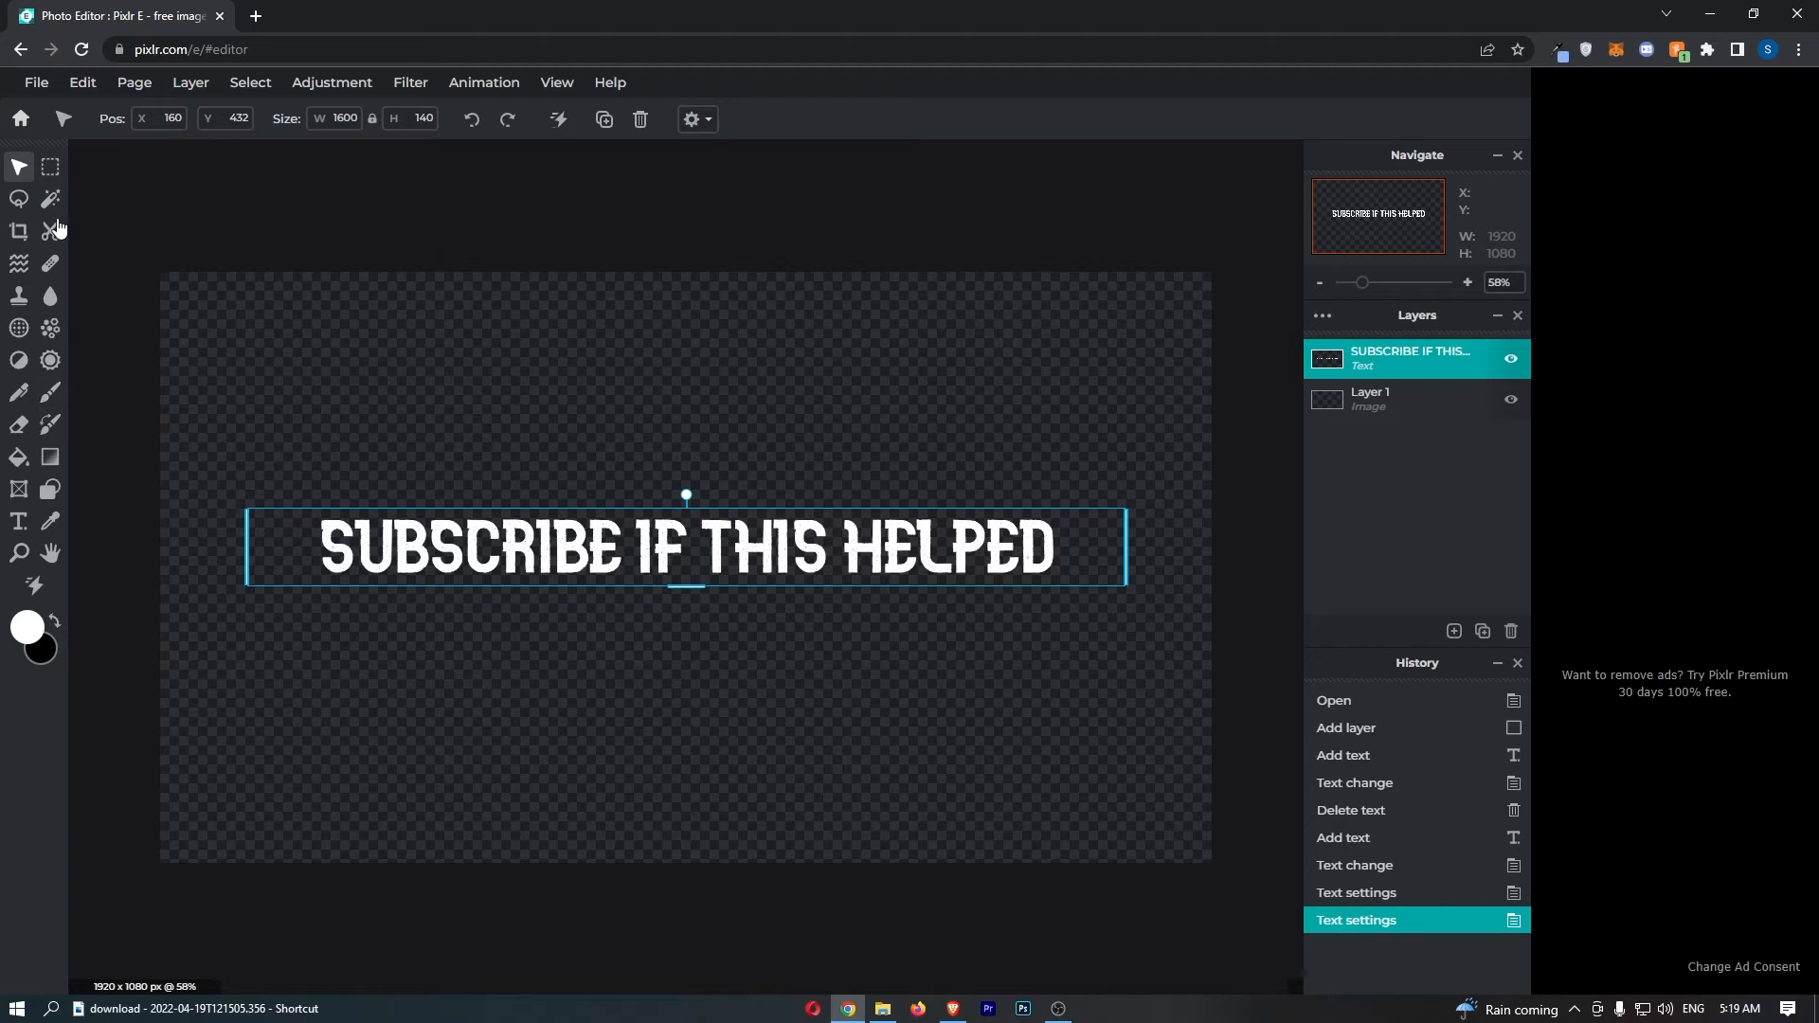
mouse_move(18, 521)
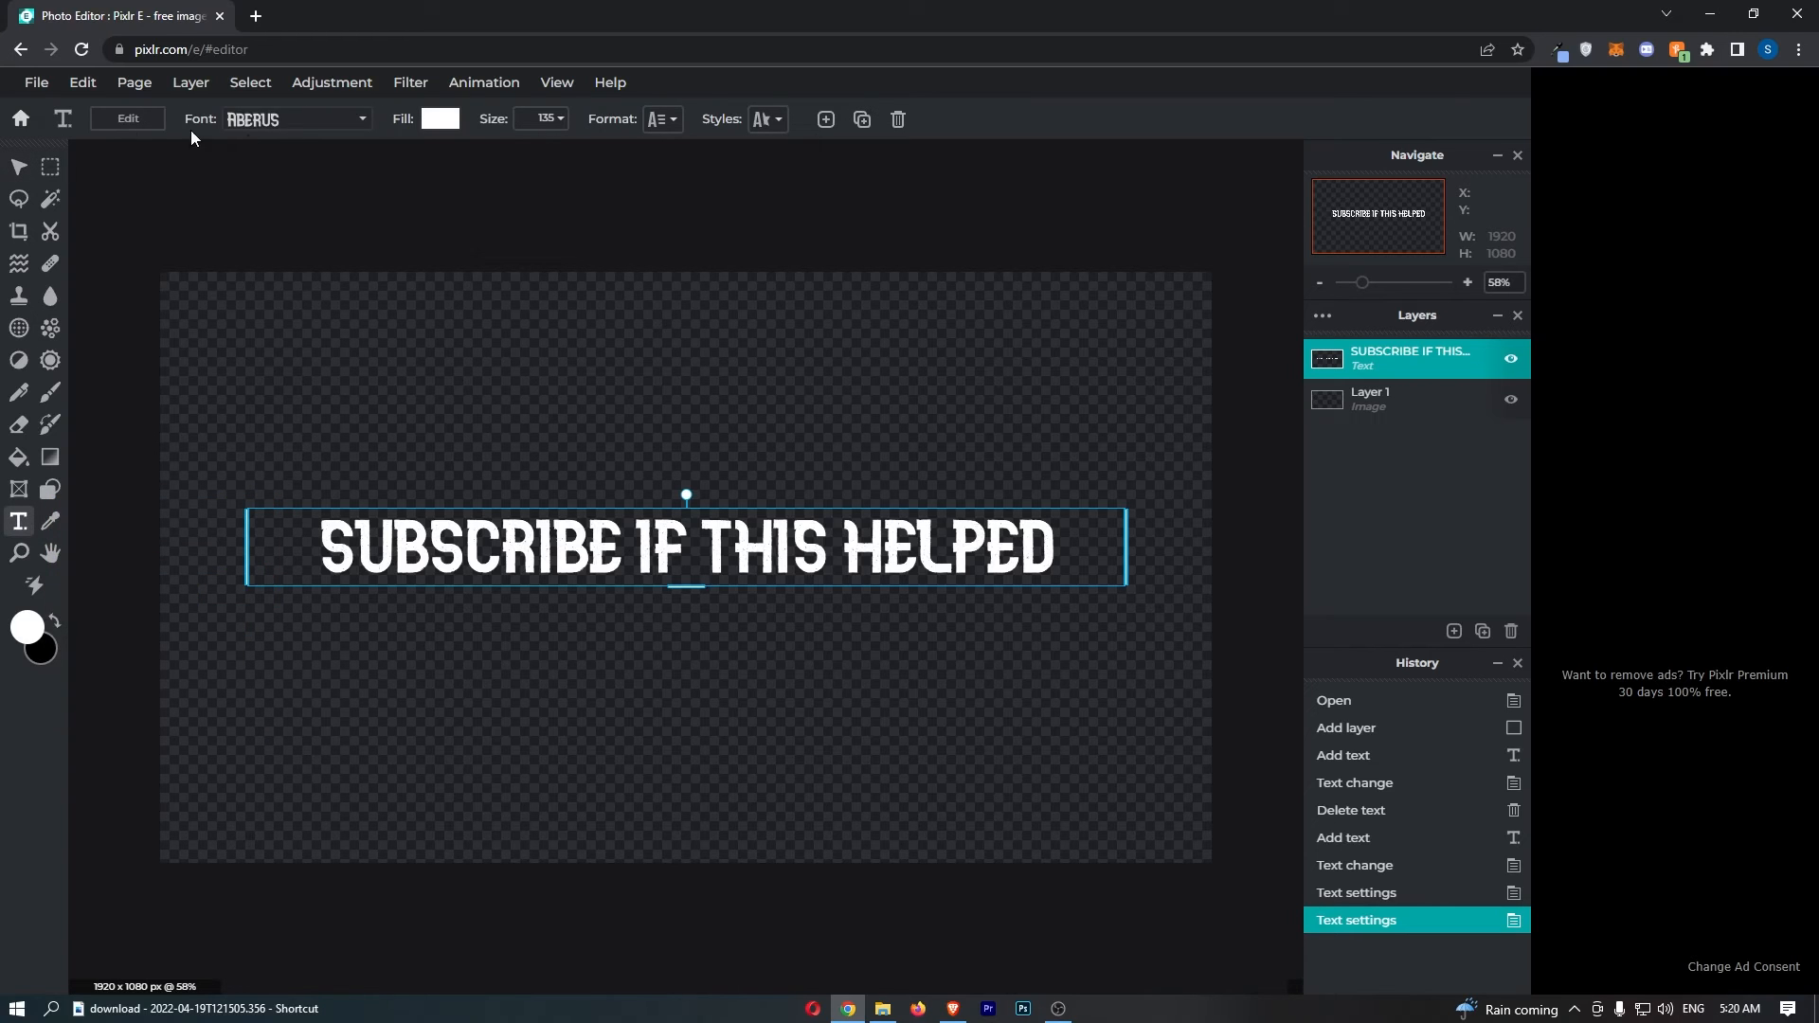
mouse_move(648, 137)
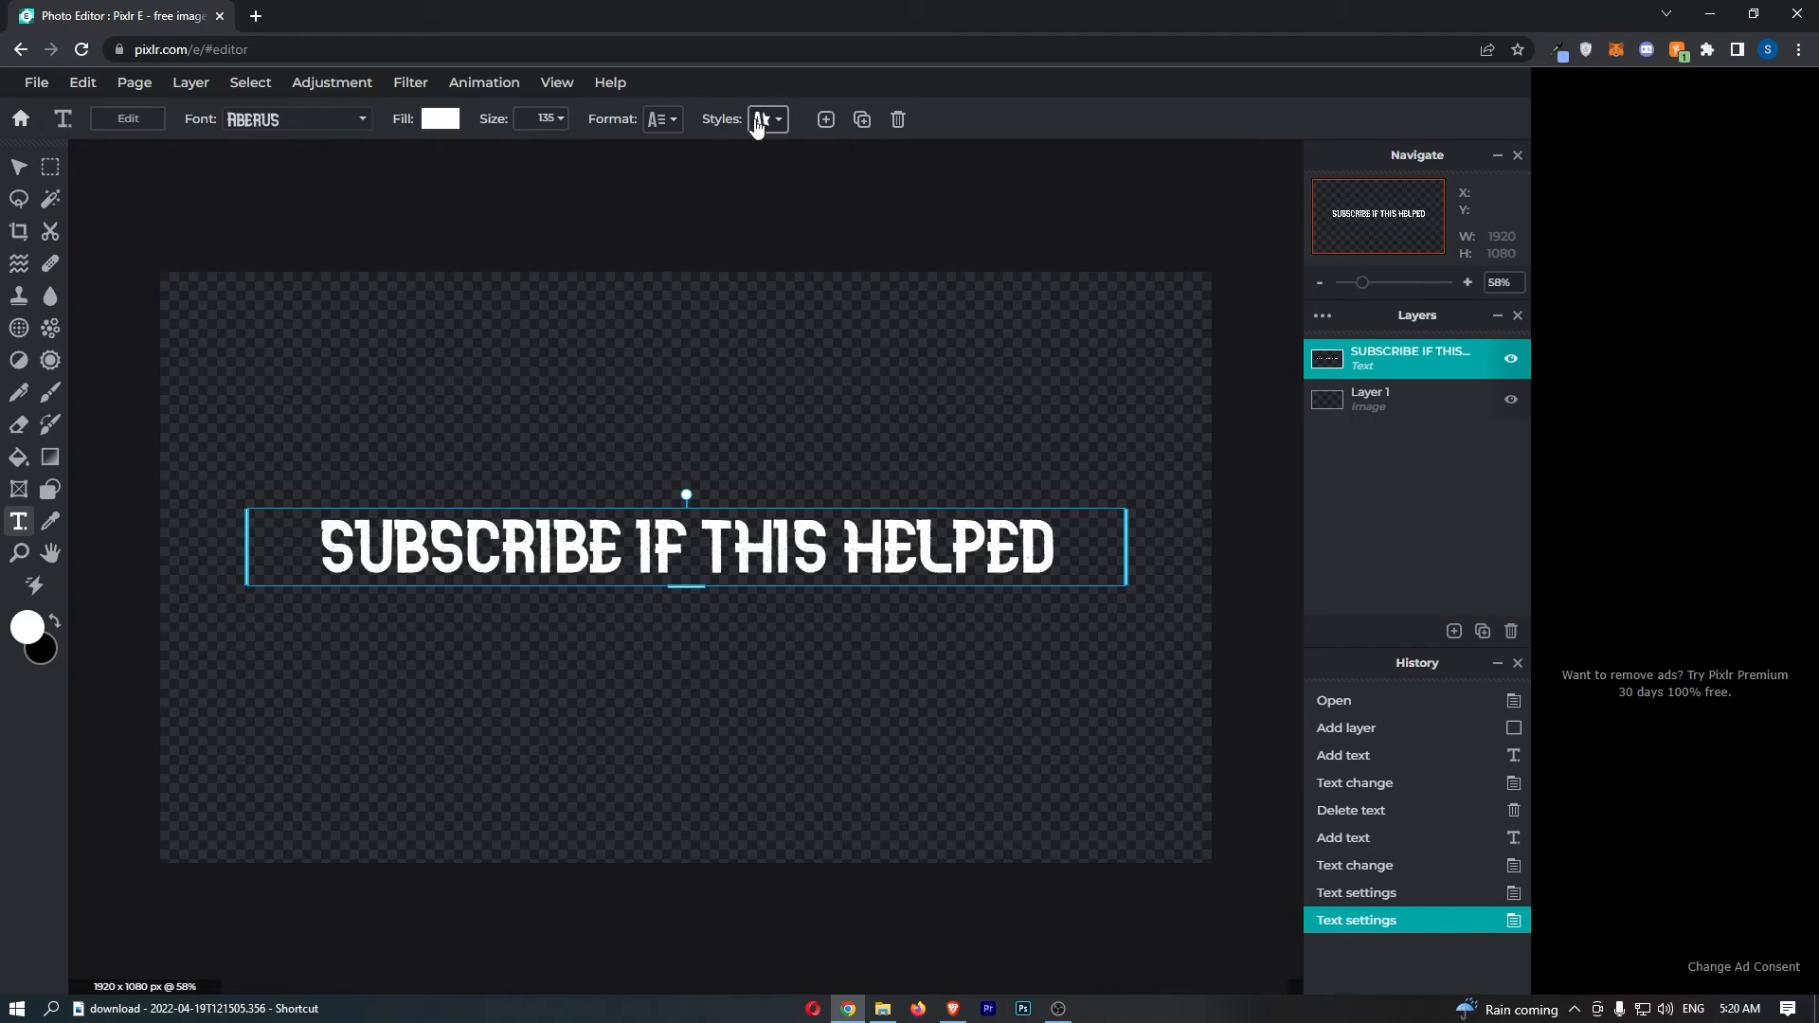
Step: Enable the Background toggle in the text Styles to add a grey box behind the text
click(761, 117)
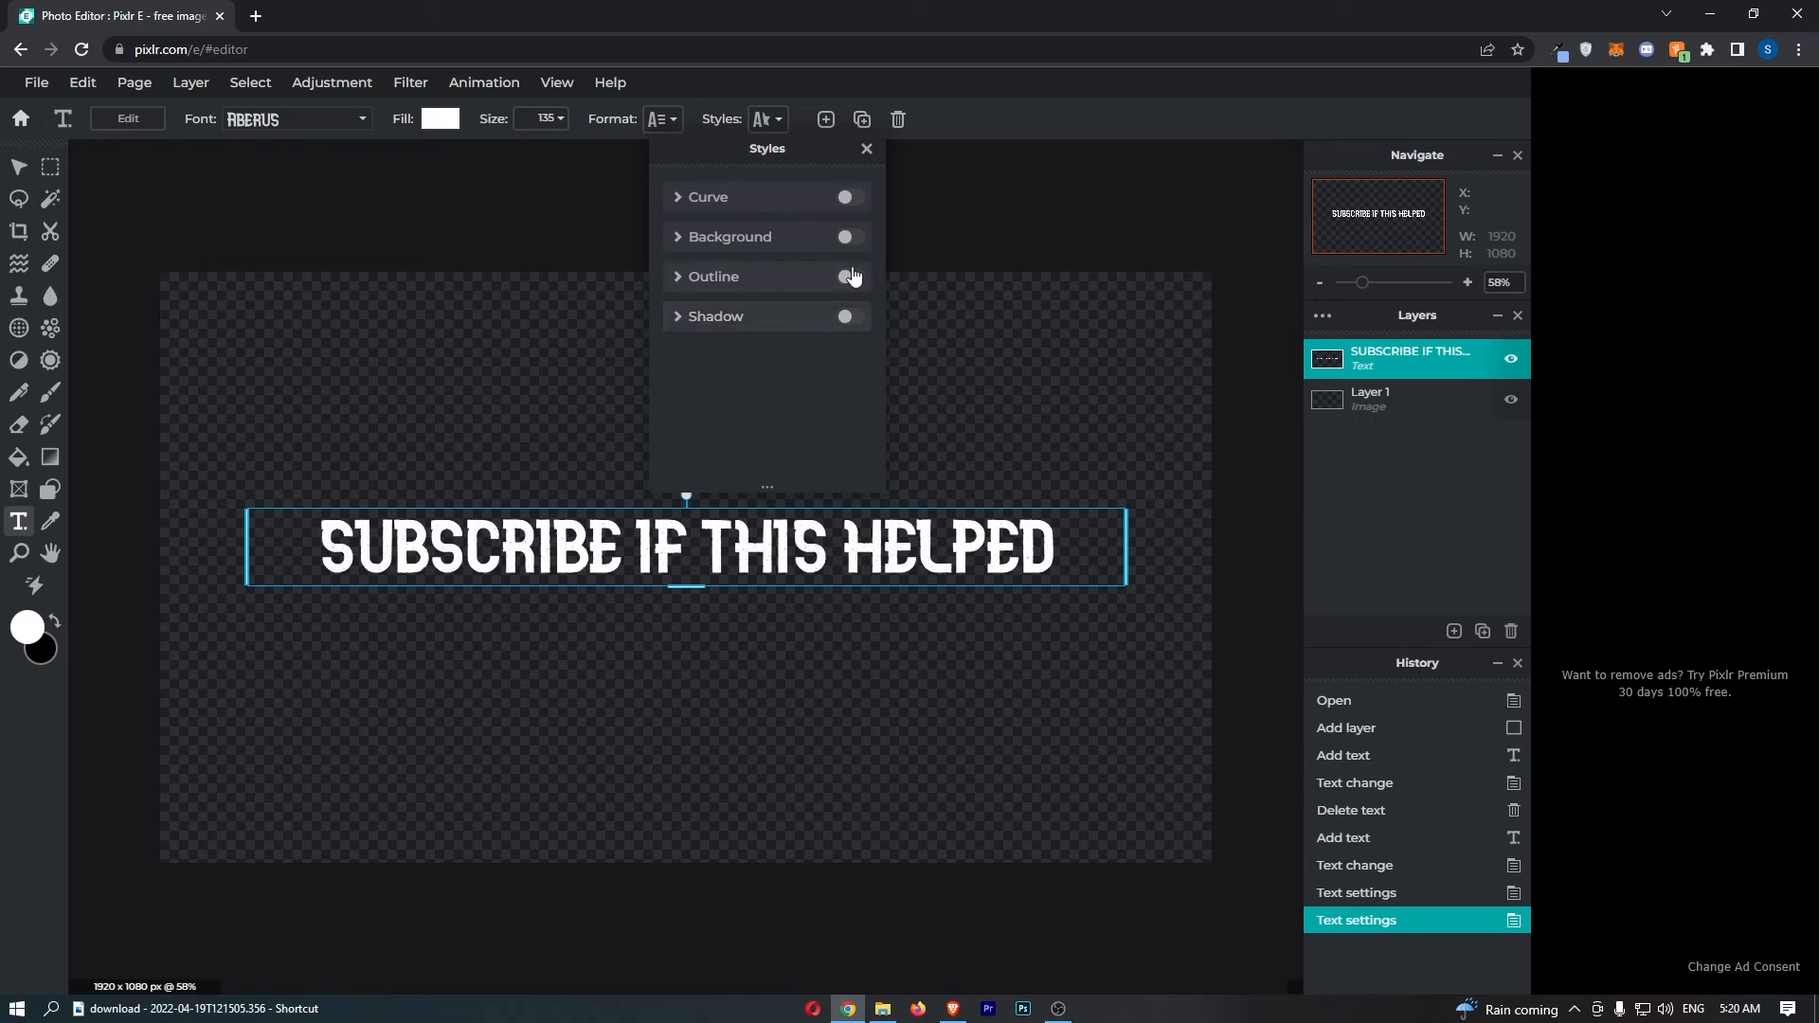
mouse_move(731, 237)
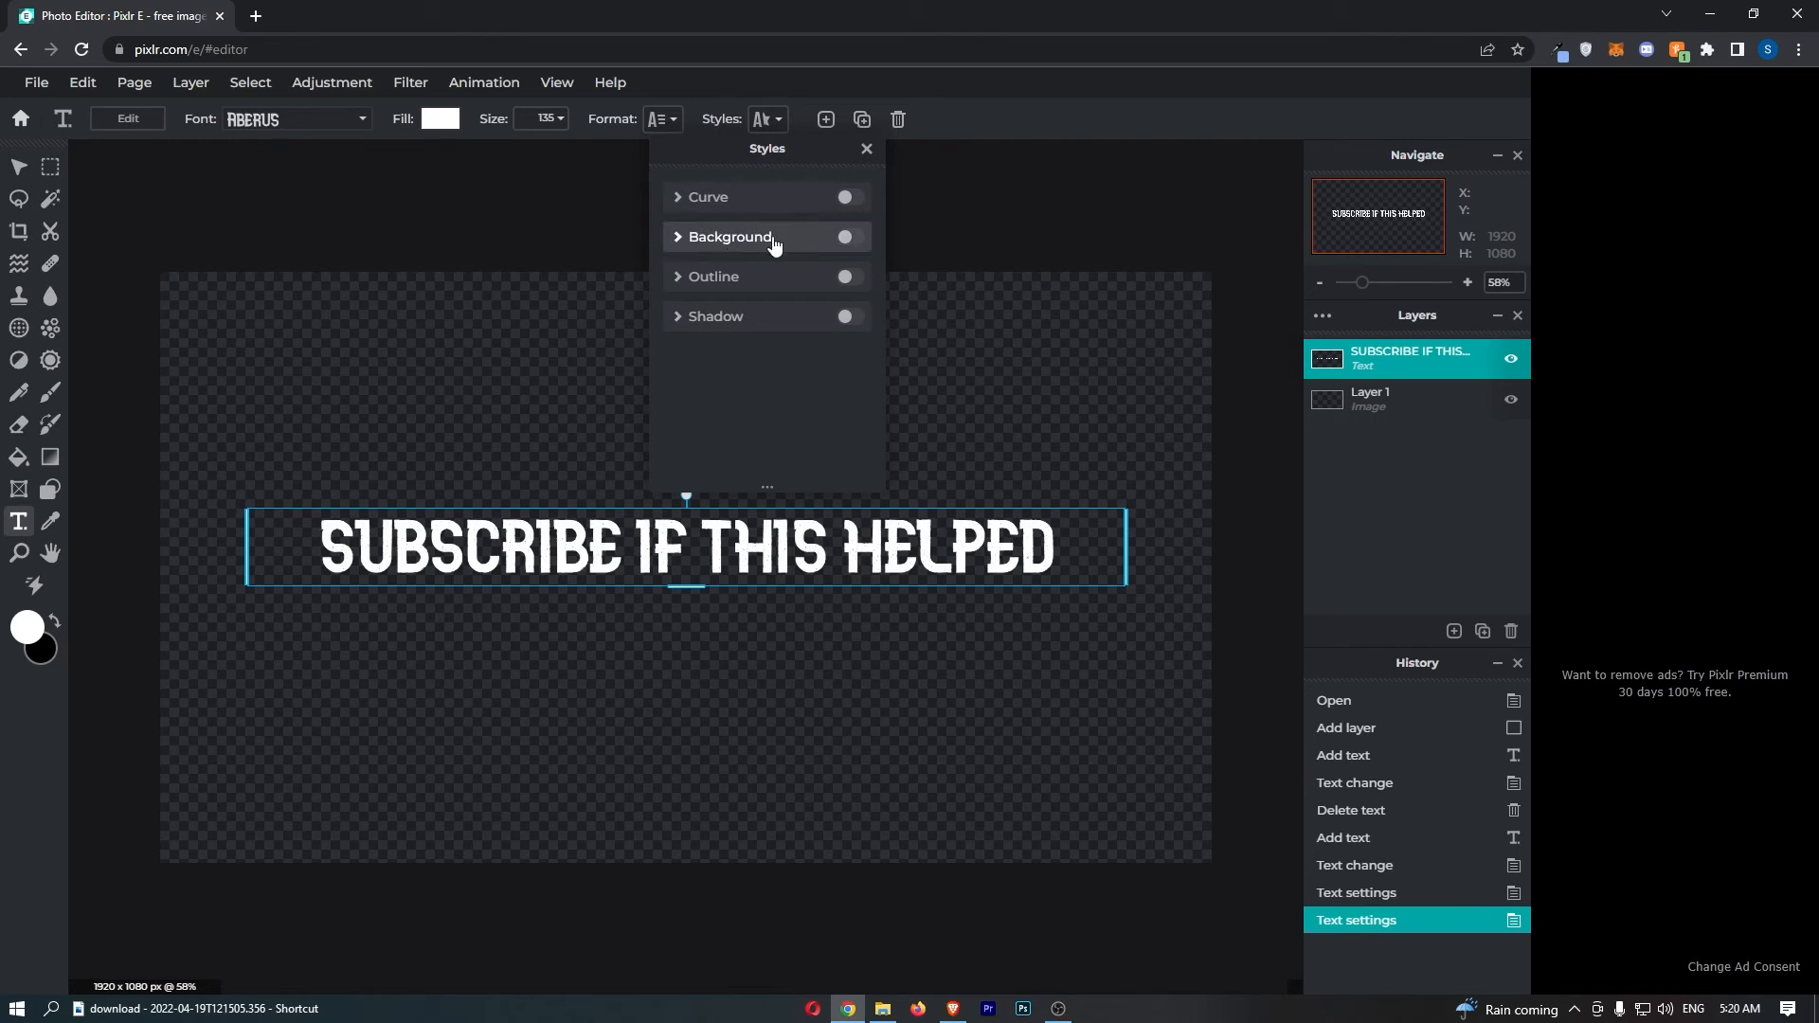
click(845, 237)
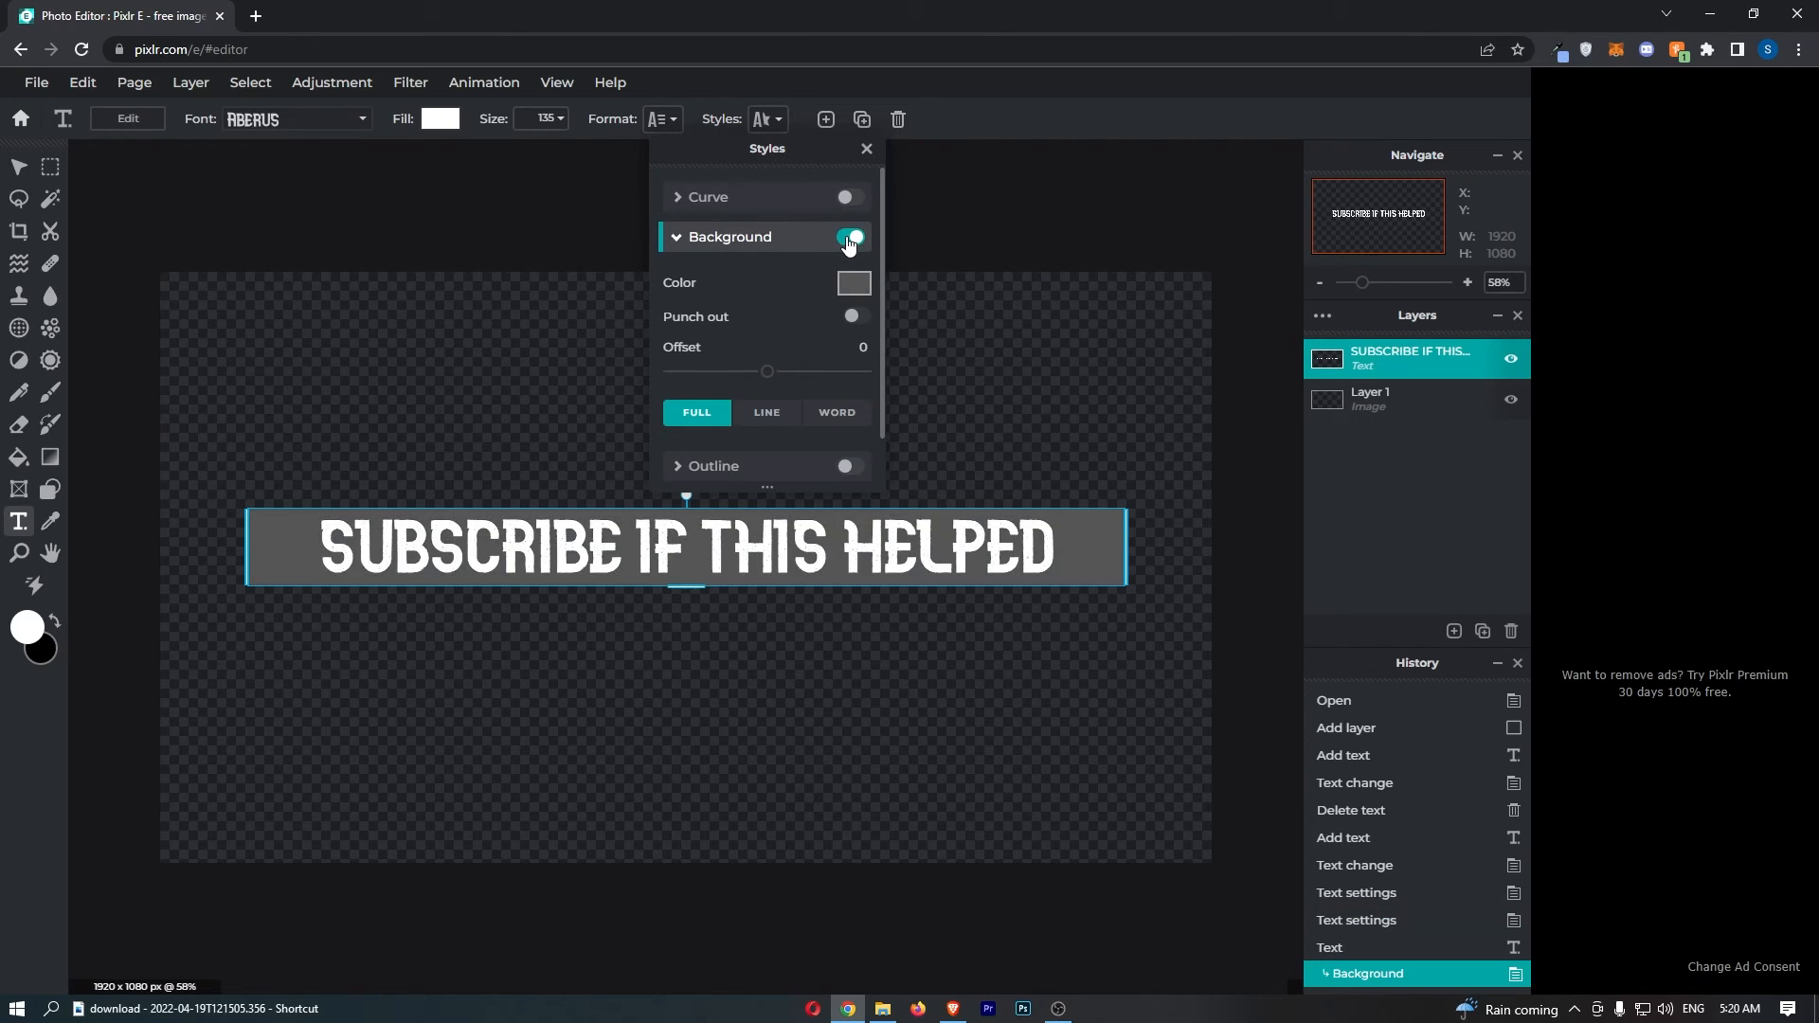
click(851, 237)
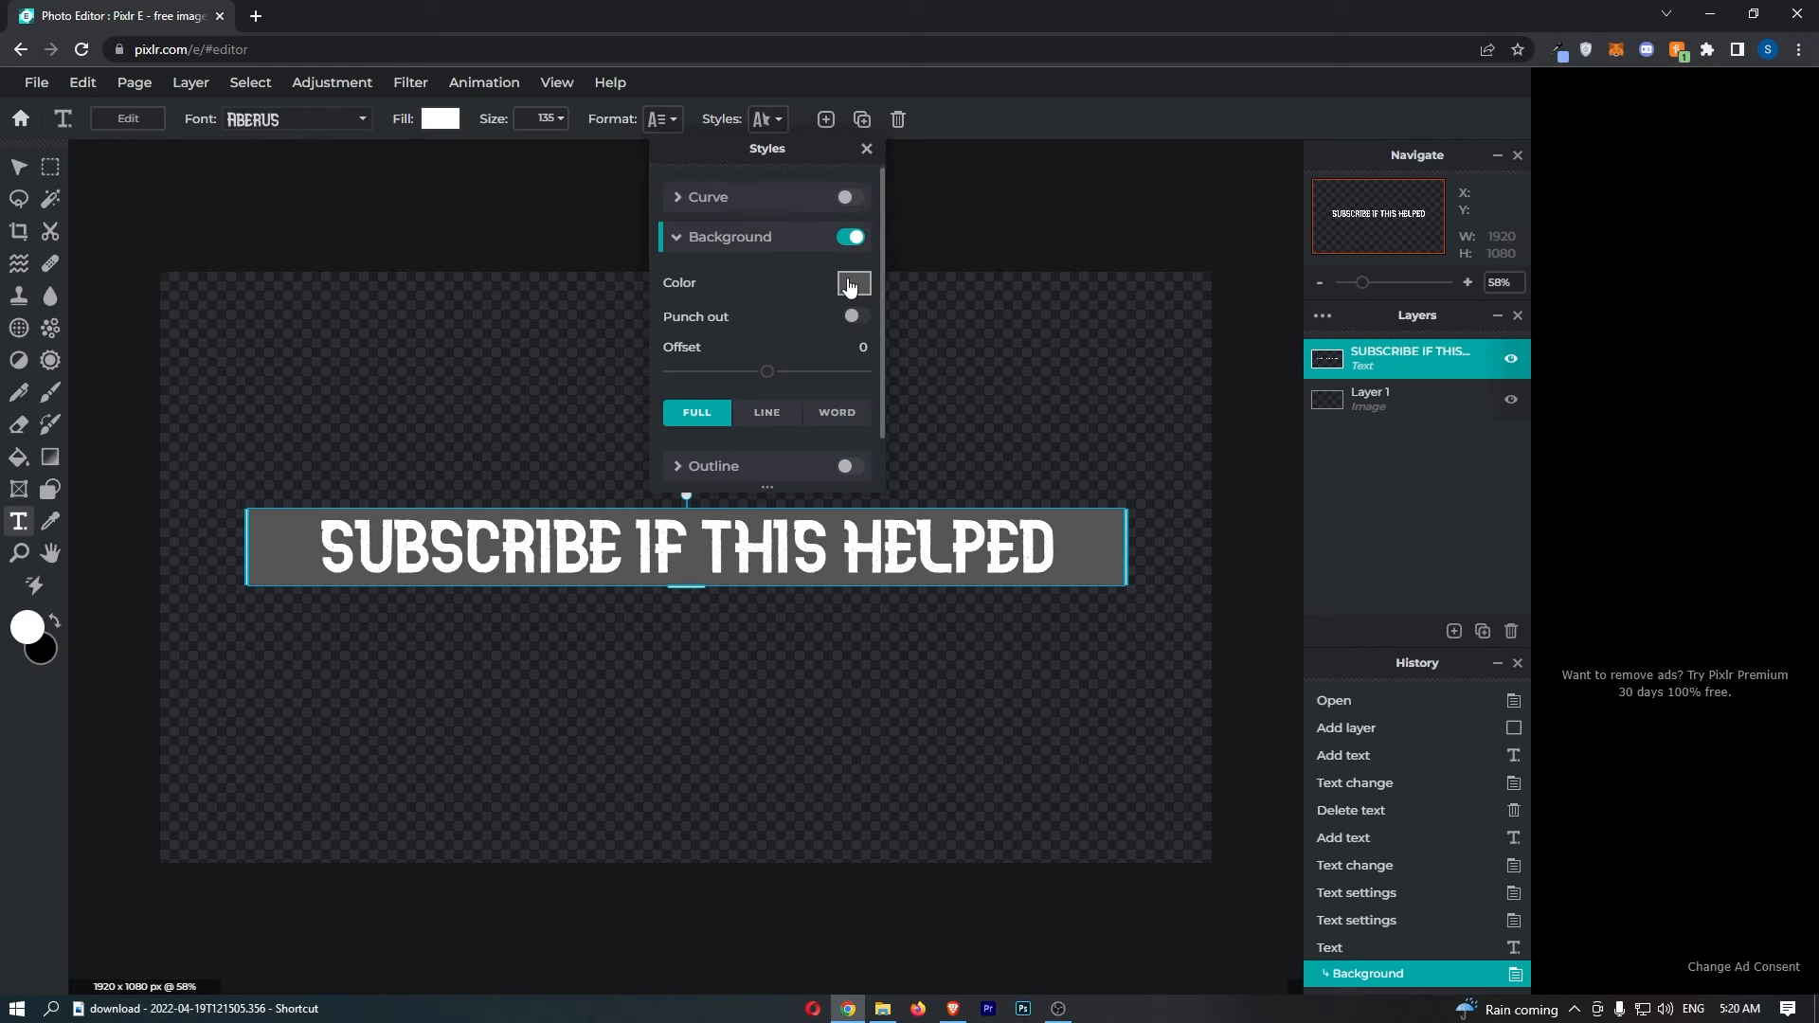
Step: Make the background box red and punch the lettering out of it
click(853, 283)
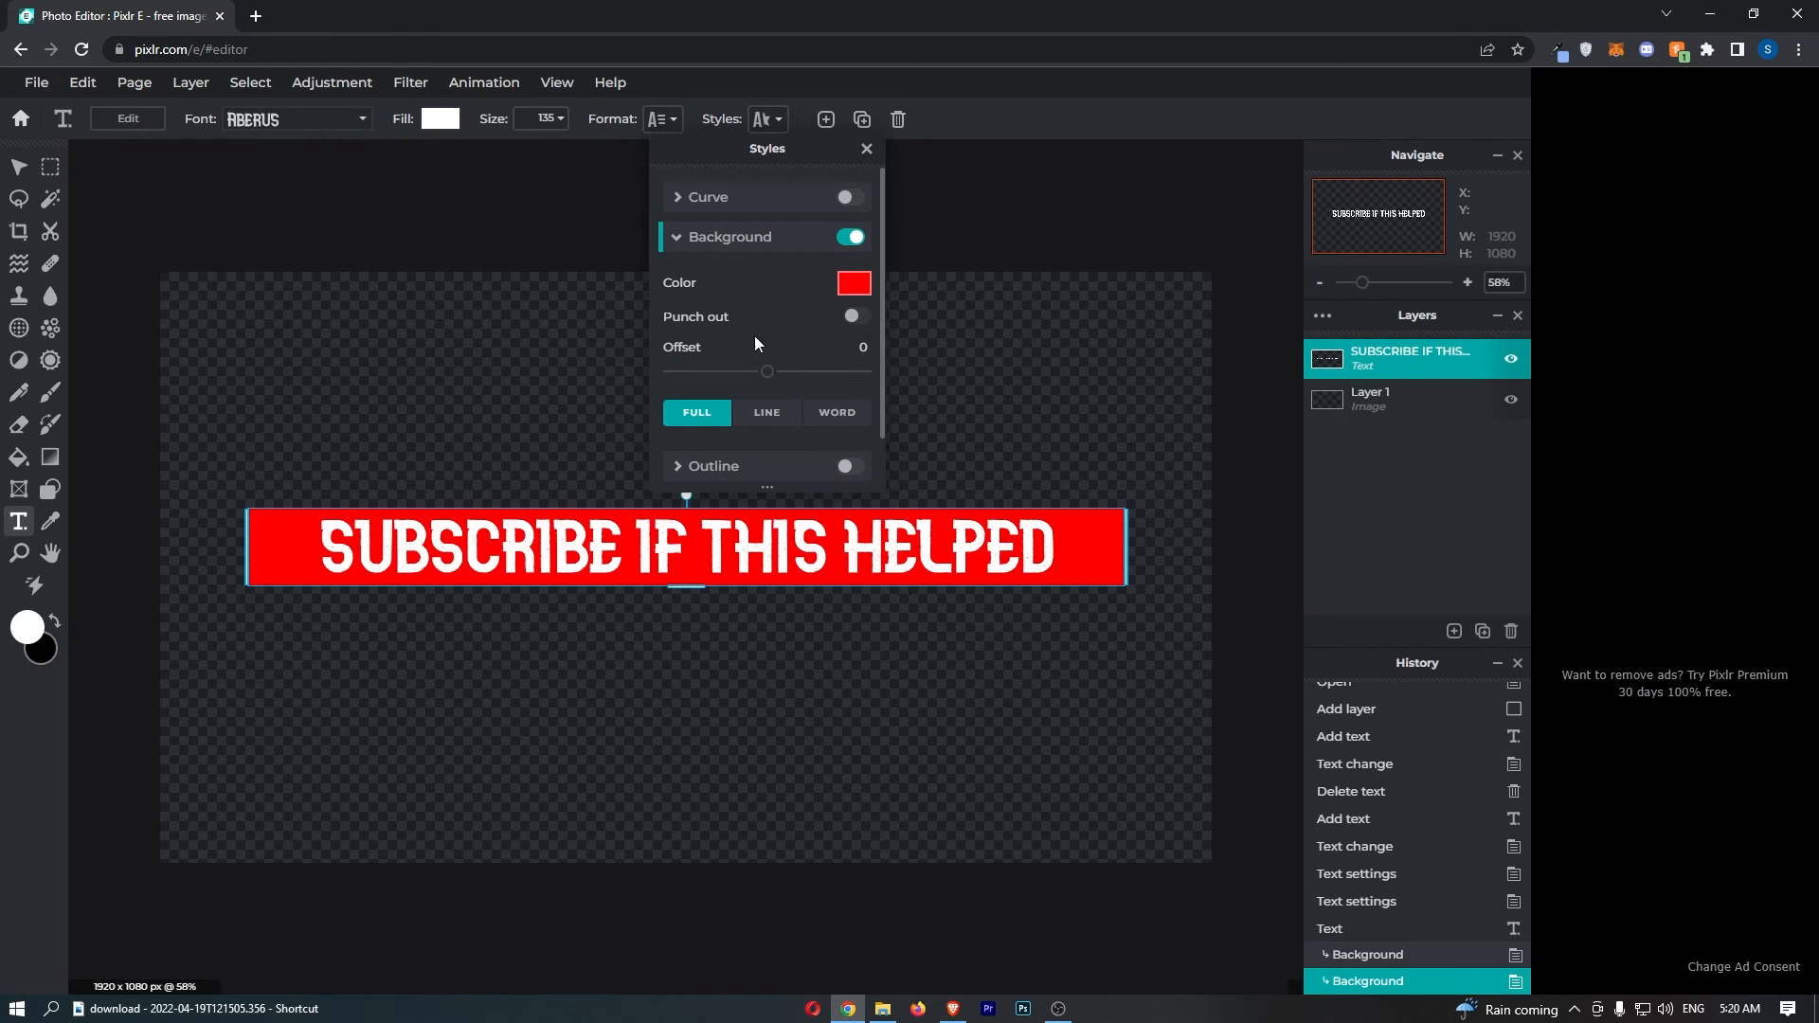
click(853, 316)
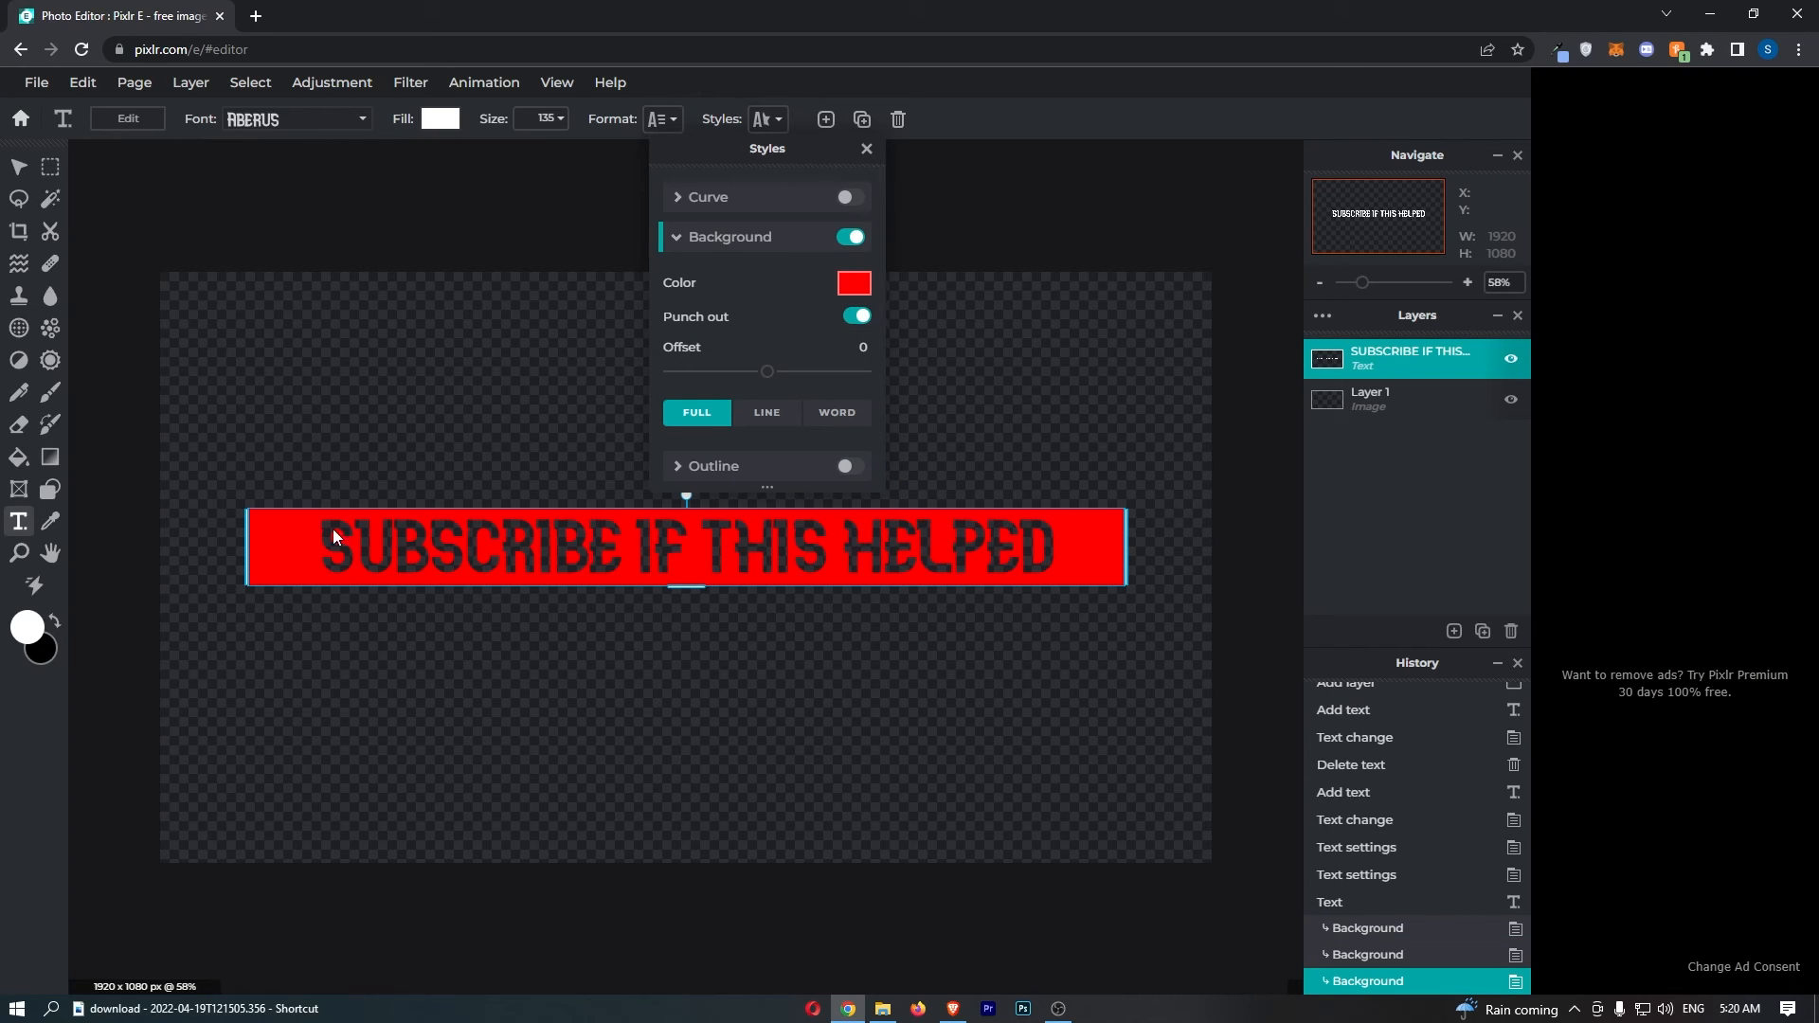
mouse_move(330, 569)
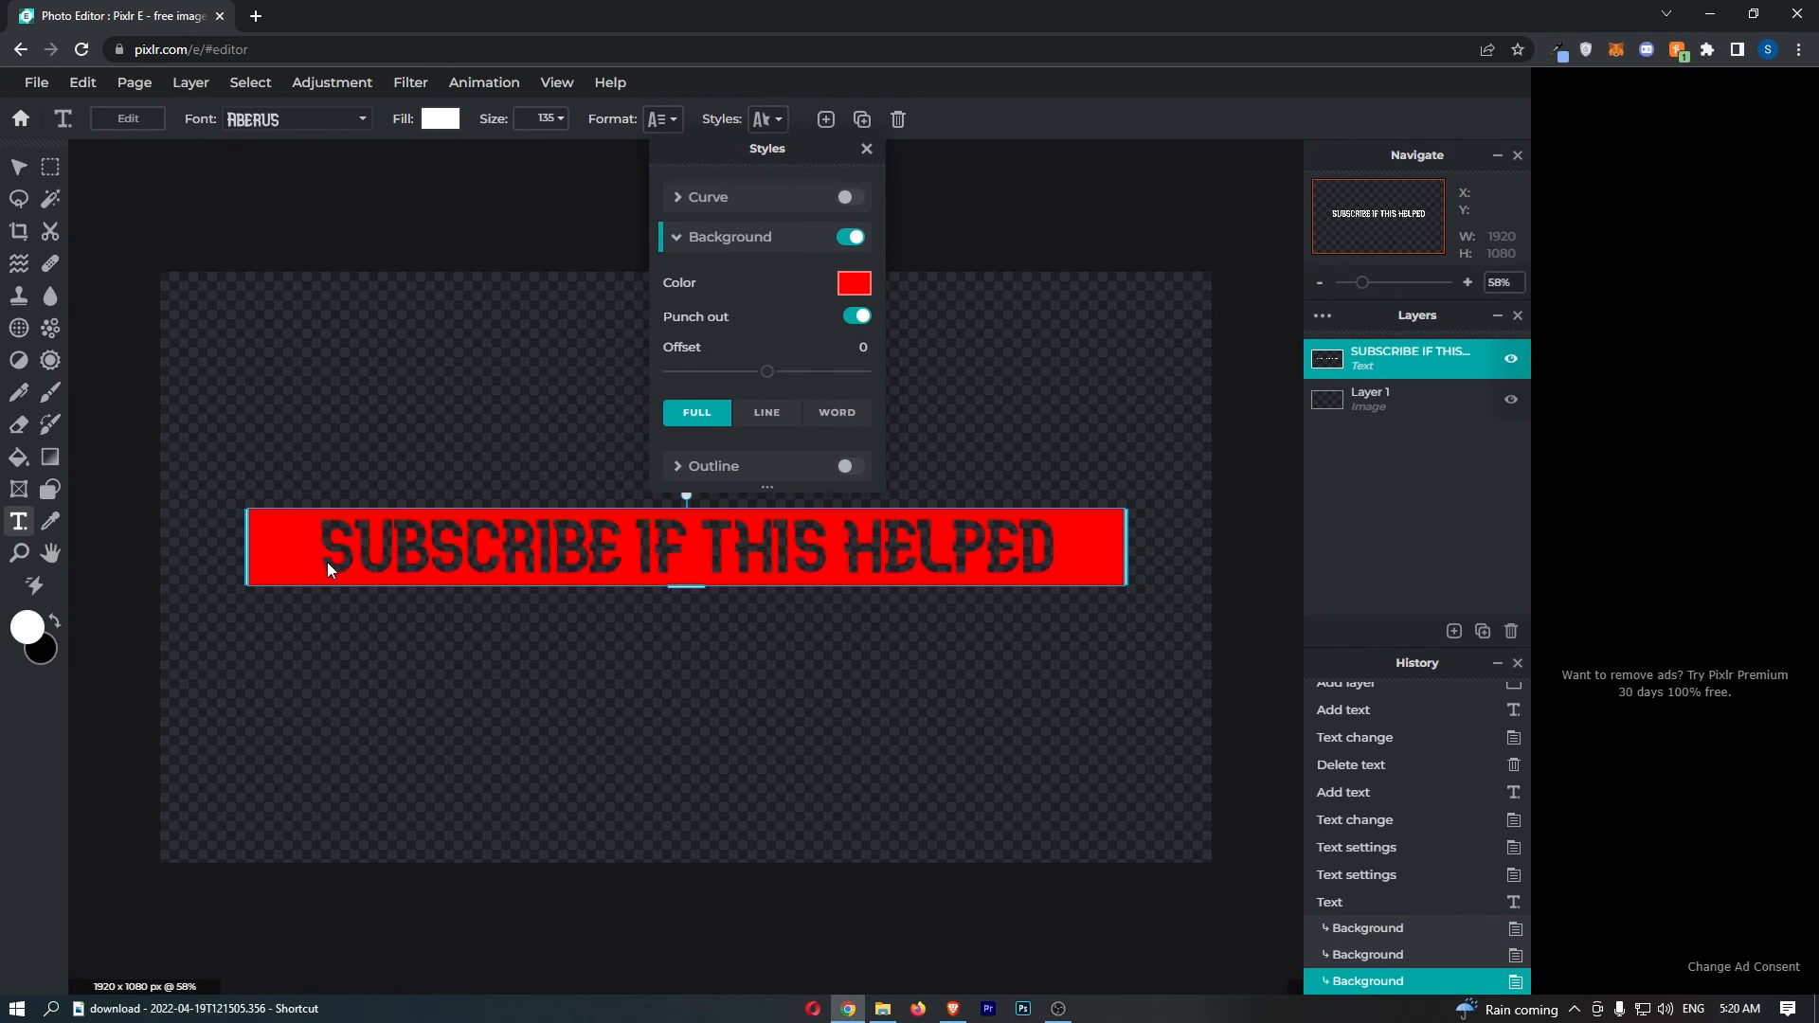
Step: Try the Offset slider and Word mode, then settle on Offset 0 and a Full-width red box
drag(767, 372, 786, 371)
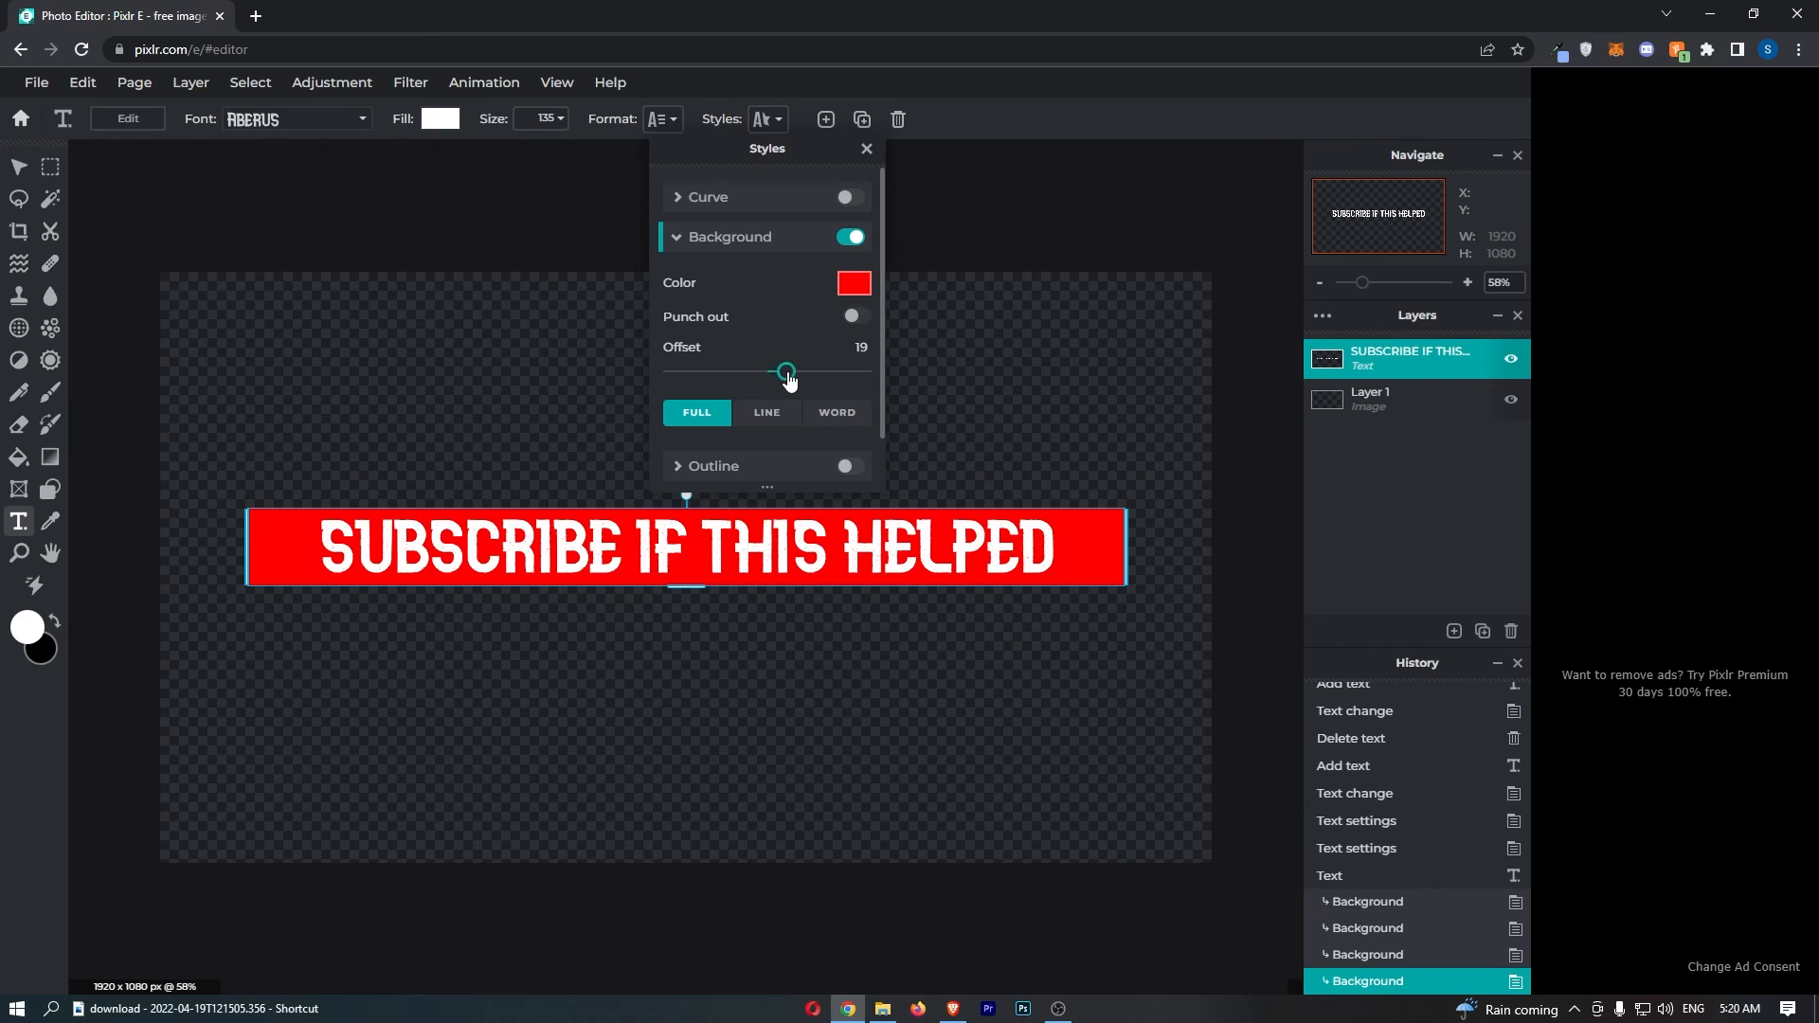
drag(786, 372, 765, 372)
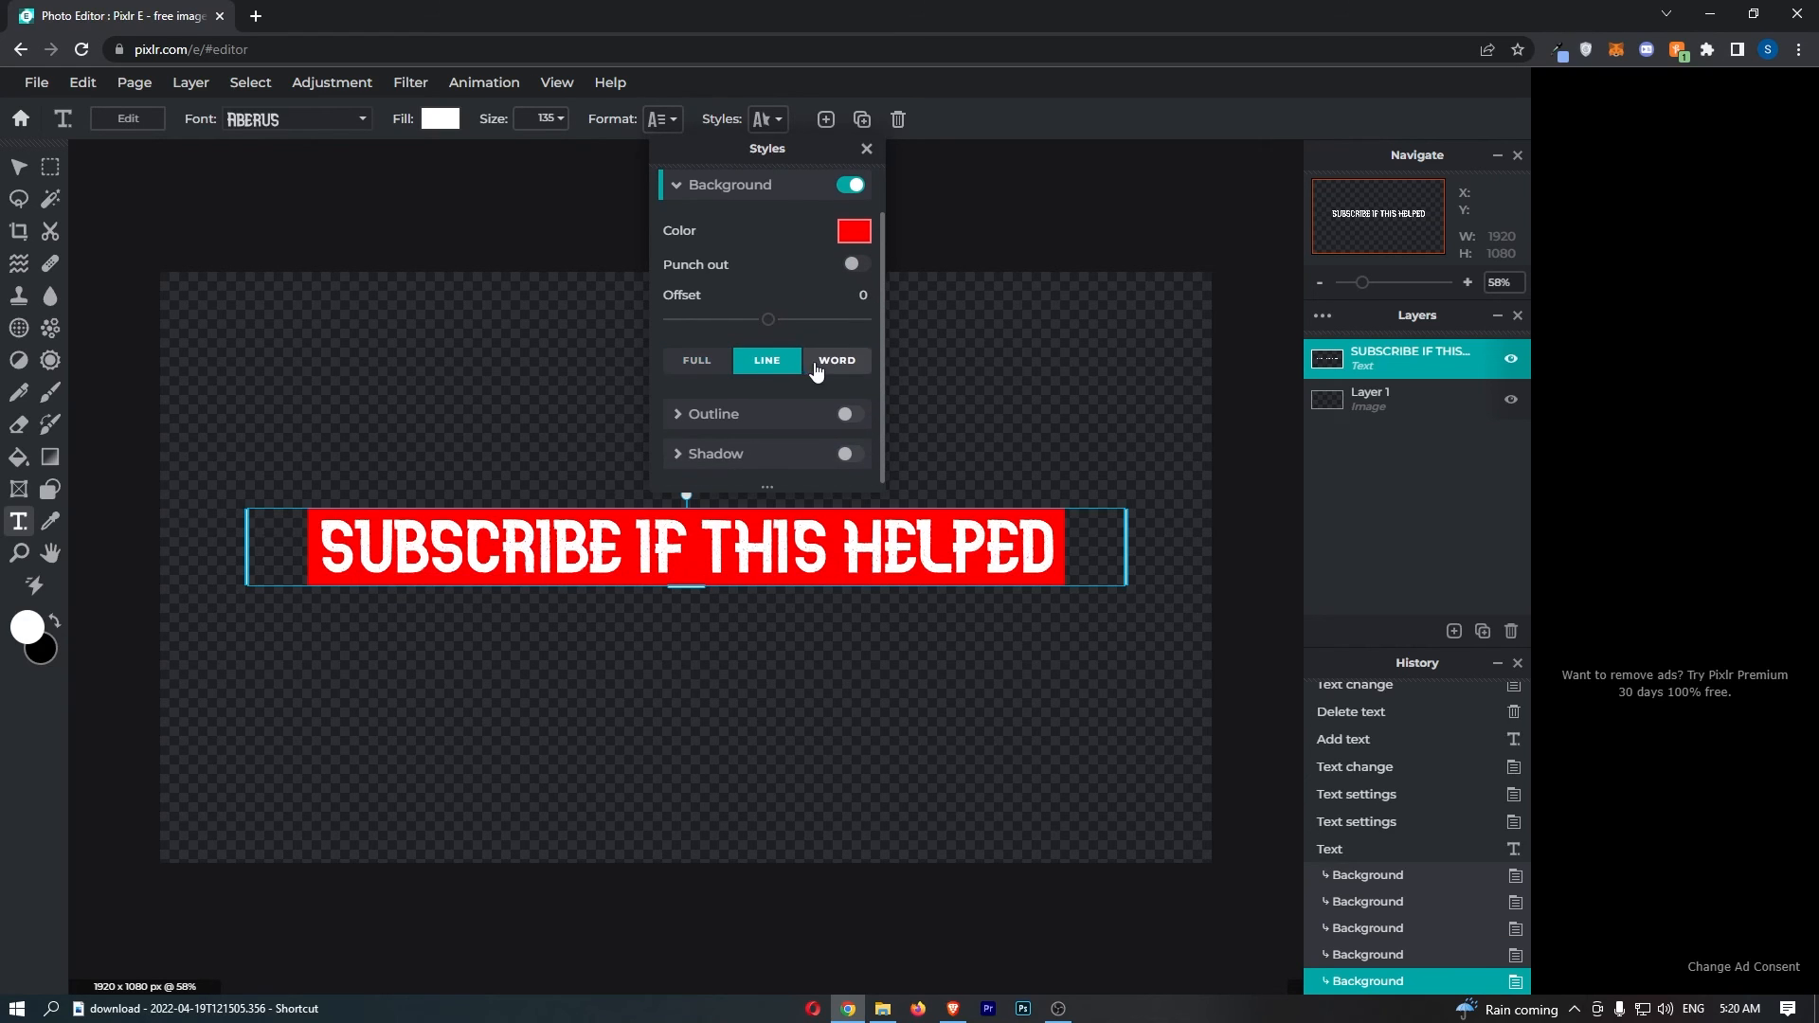
click(836, 360)
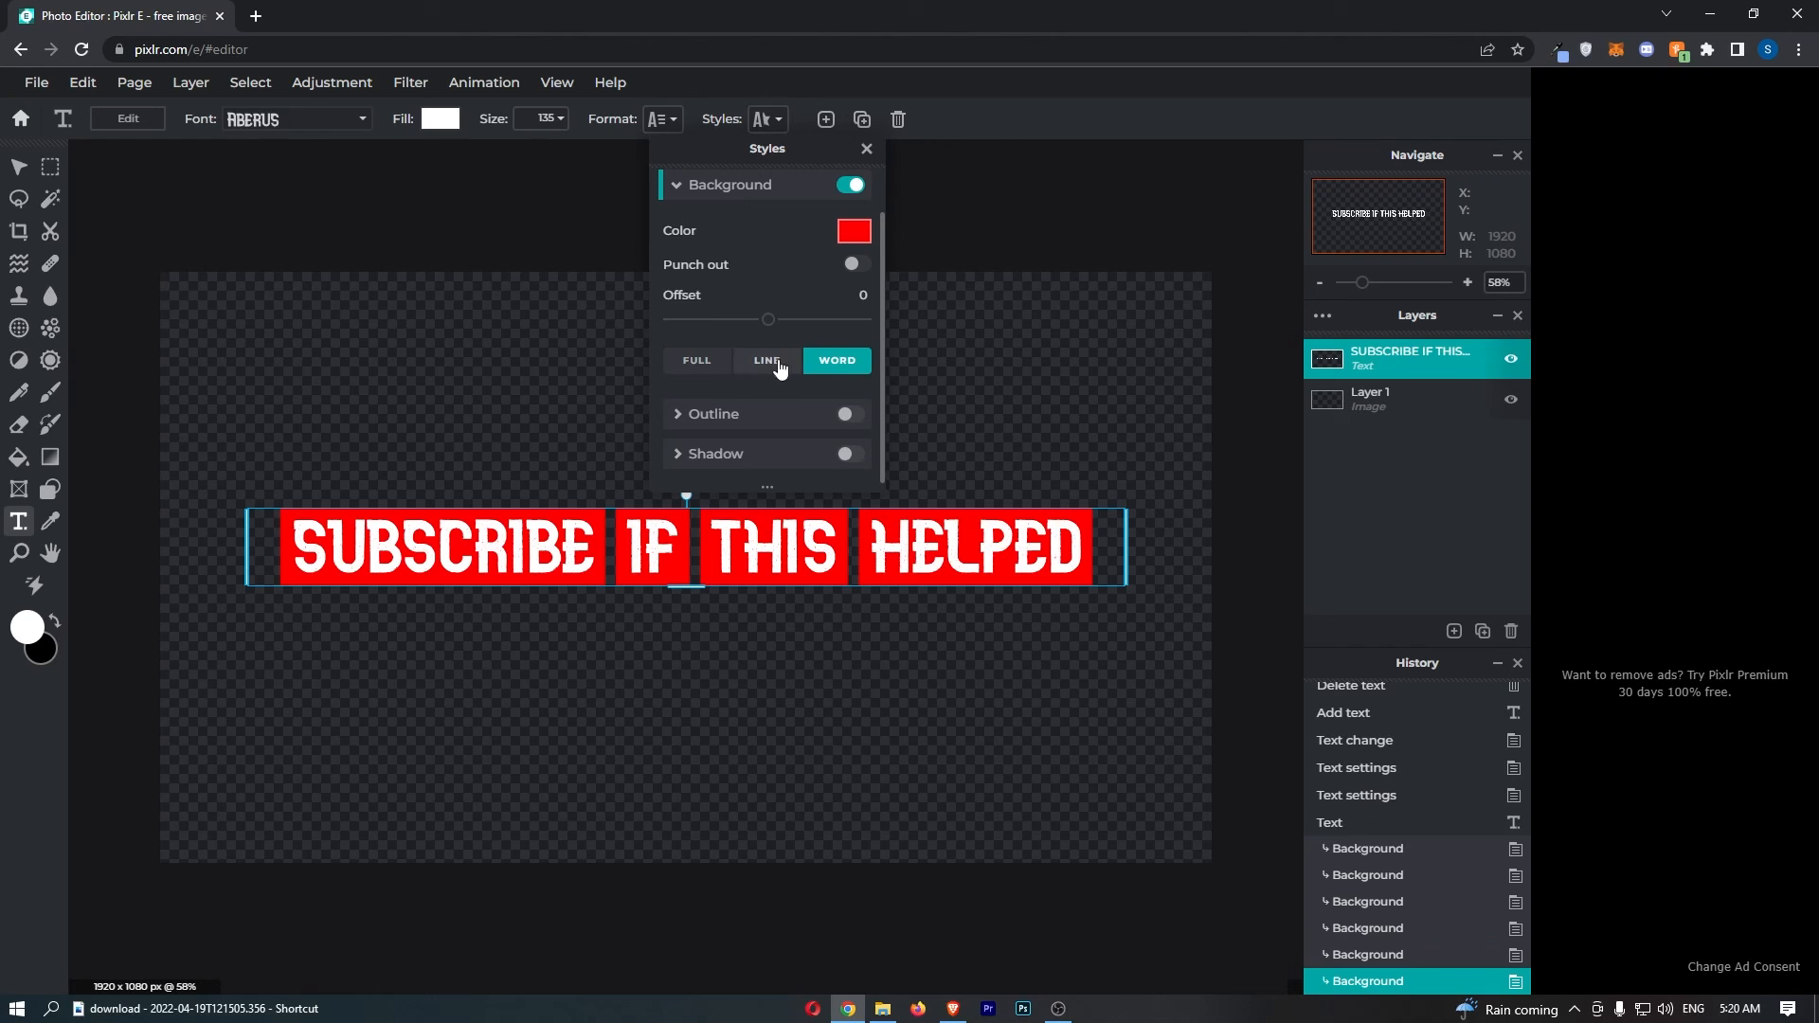
click(695, 360)
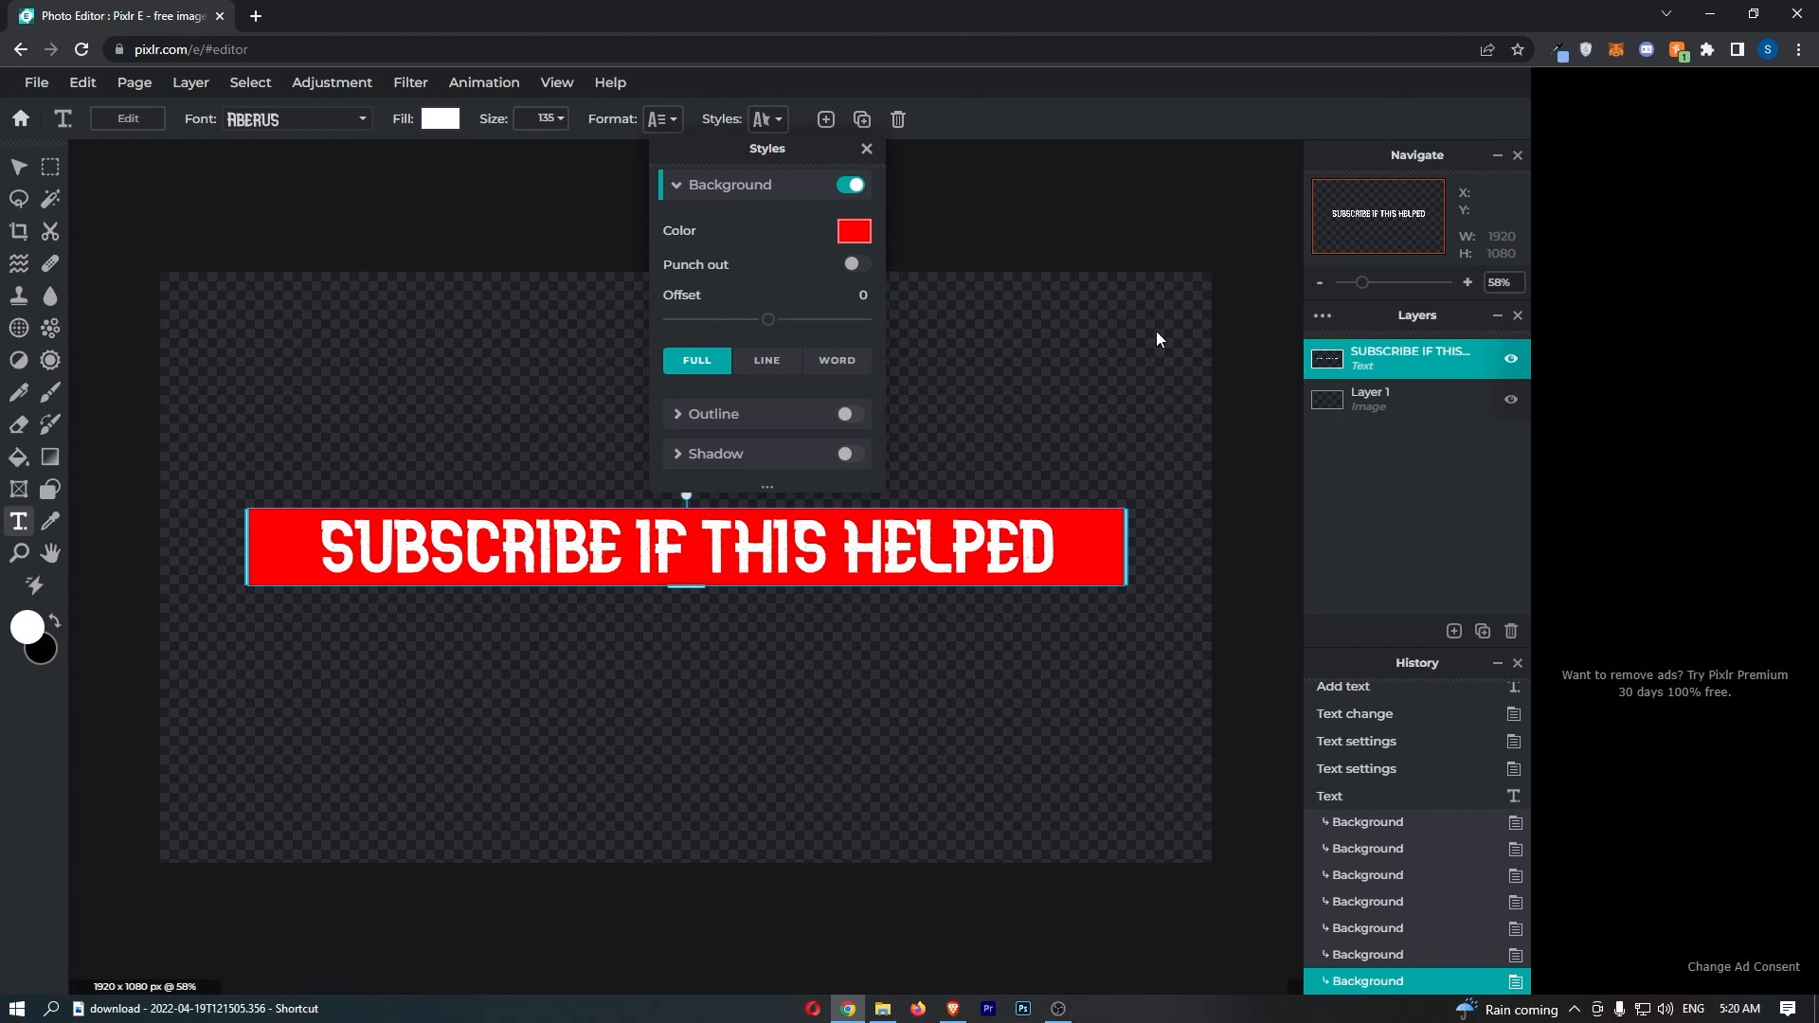